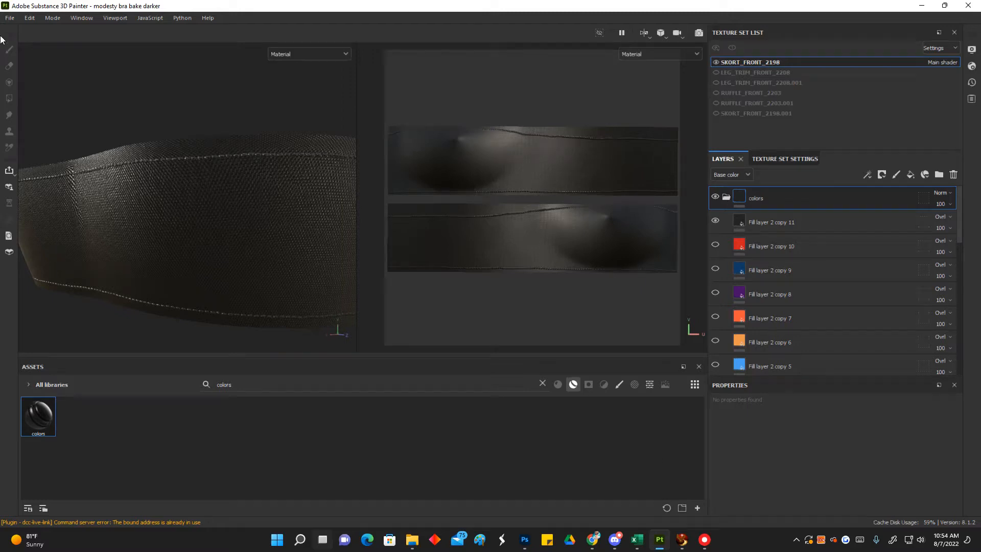
pyautogui.moveTo(679, 205)
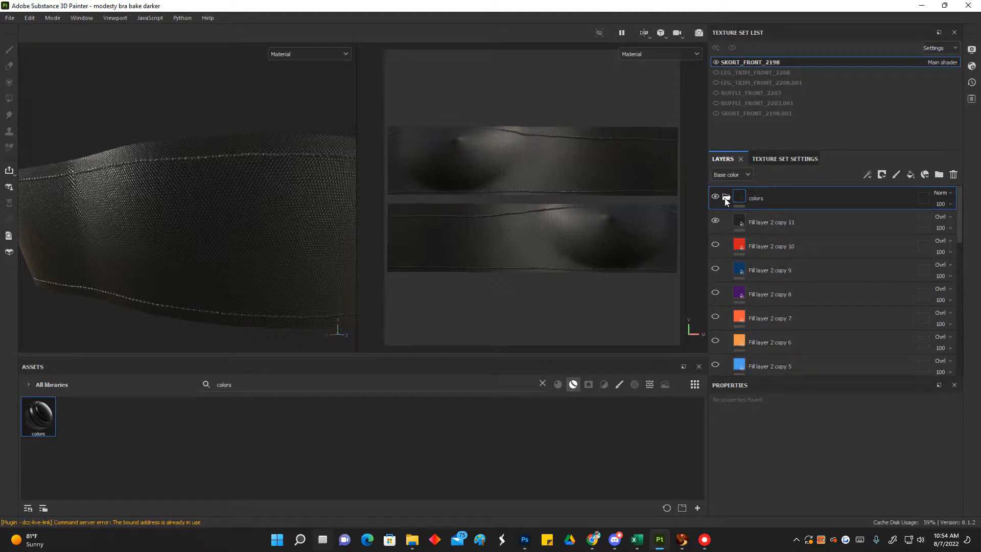
# Step: Collapse the colors group folder so the fill layers below it appear
pyautogui.click(726, 198)
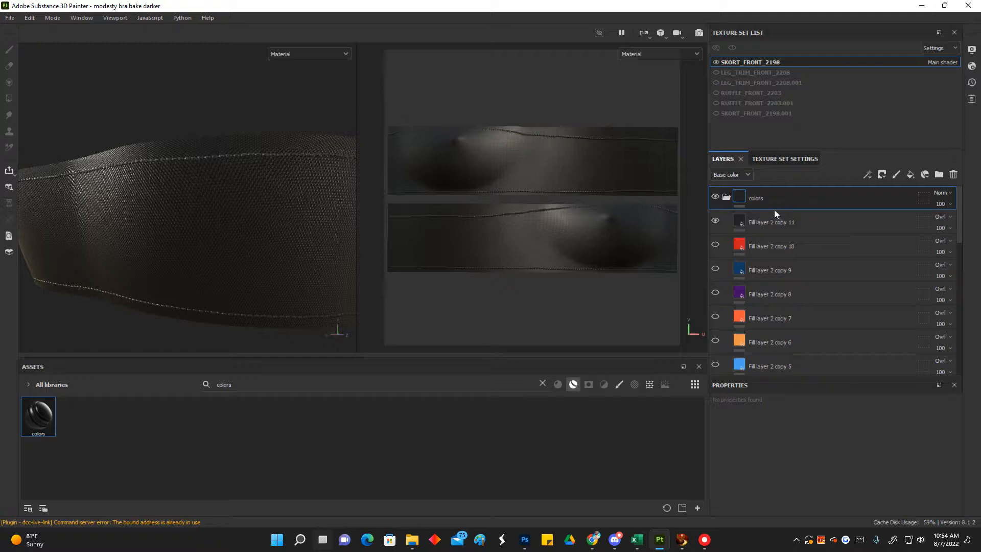
pyautogui.moveTo(624, 116)
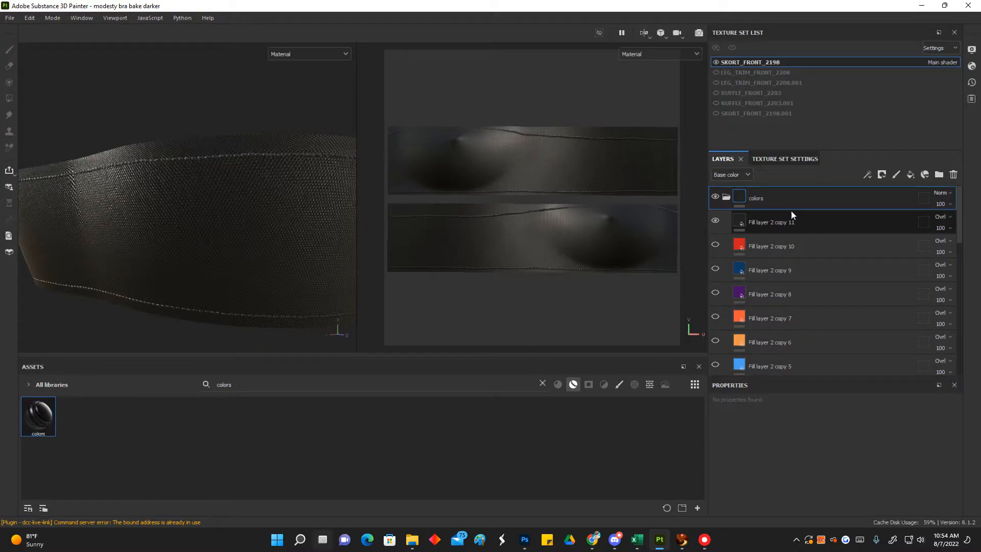
pyautogui.moveTo(807, 302)
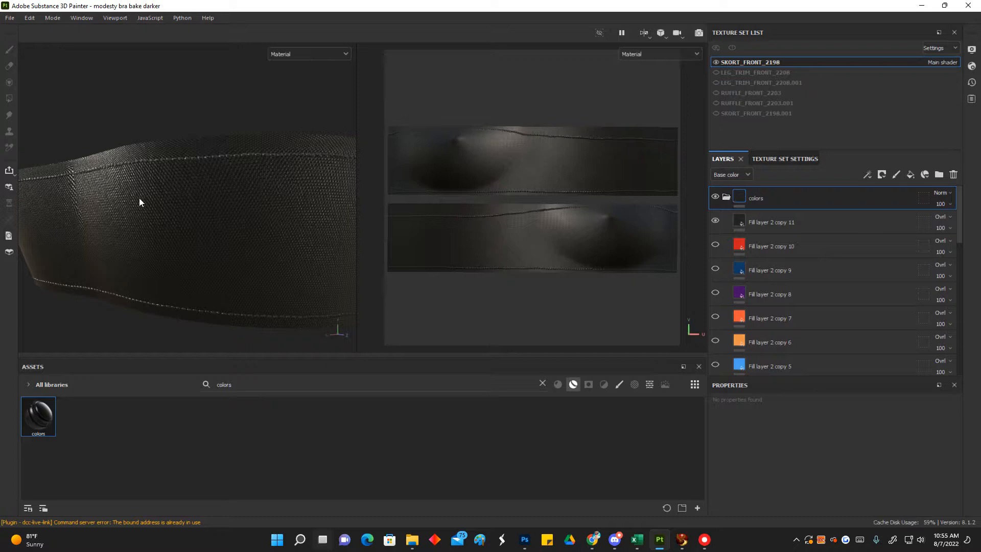
pyautogui.moveTo(961, 211)
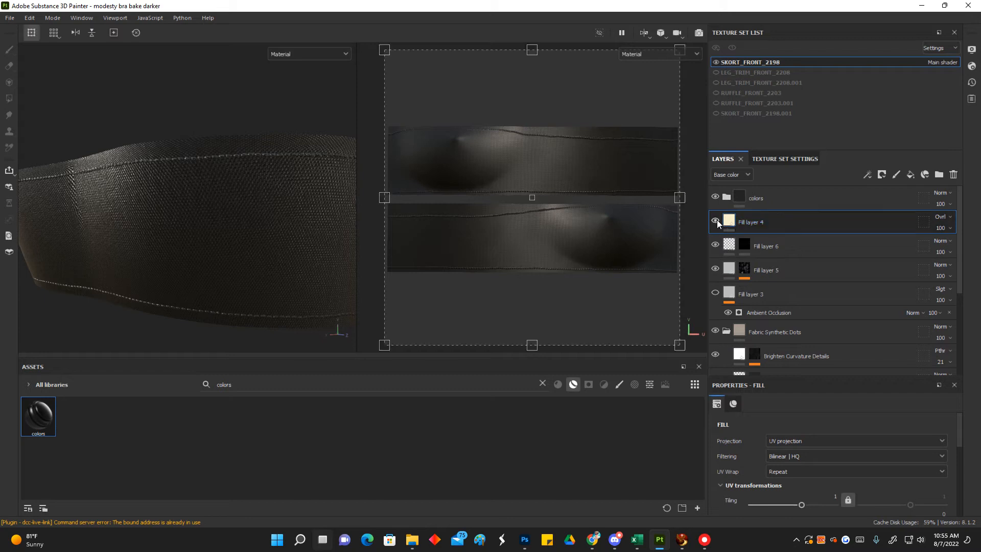
# Step: Toggle the colors group's visibility, expand it, and Shift-select its fill layers through Fill layer 2
pyautogui.click(716, 221)
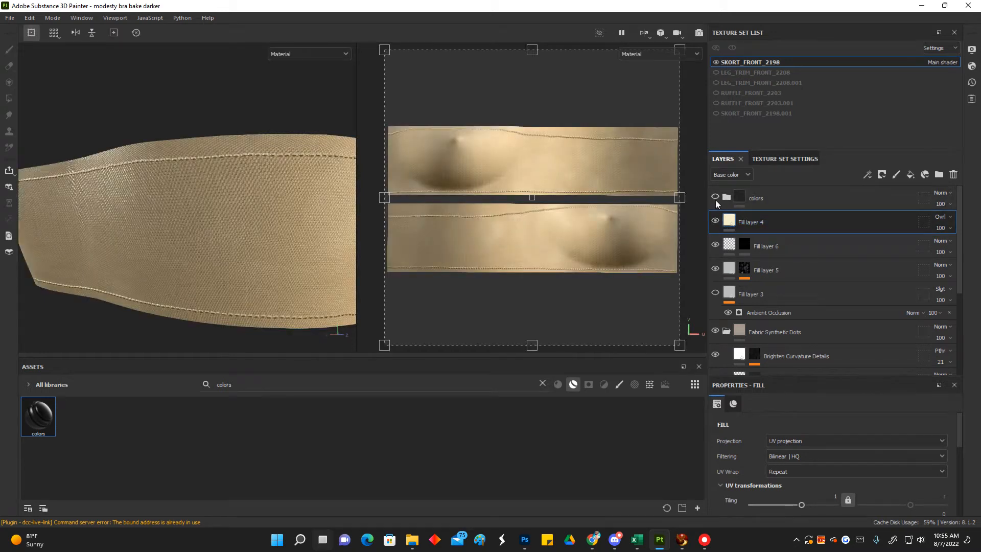
pyautogui.click(716, 197)
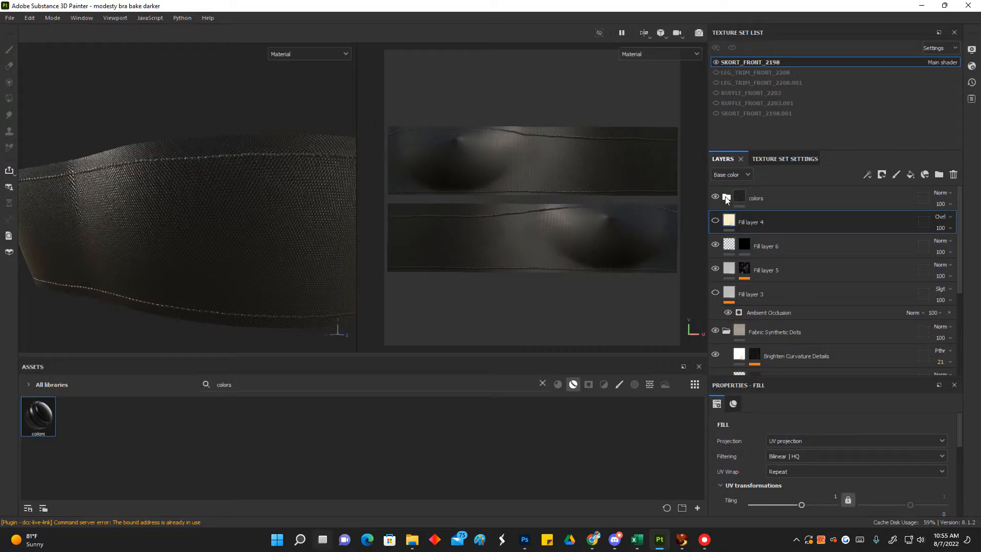
pyautogui.scroll(-3)
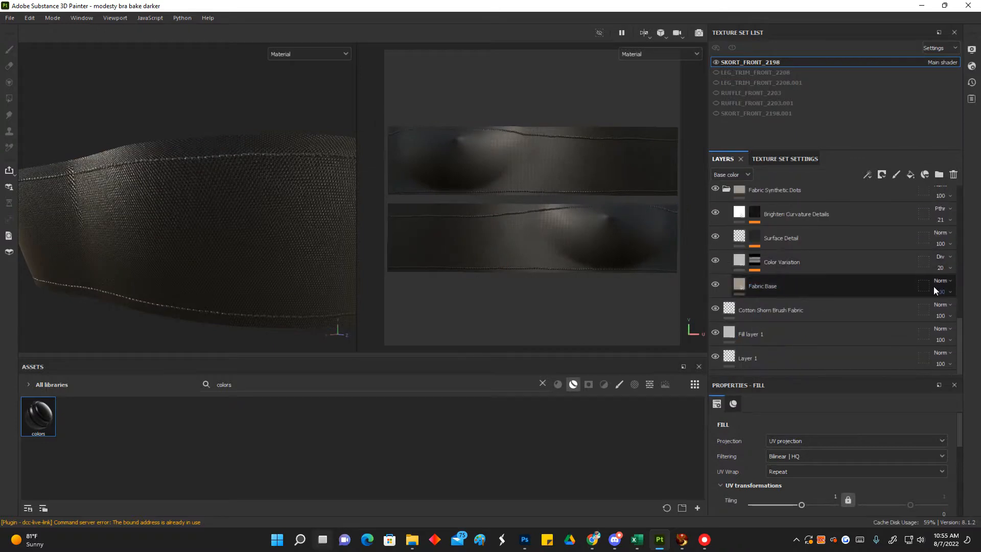
pyautogui.scroll(3)
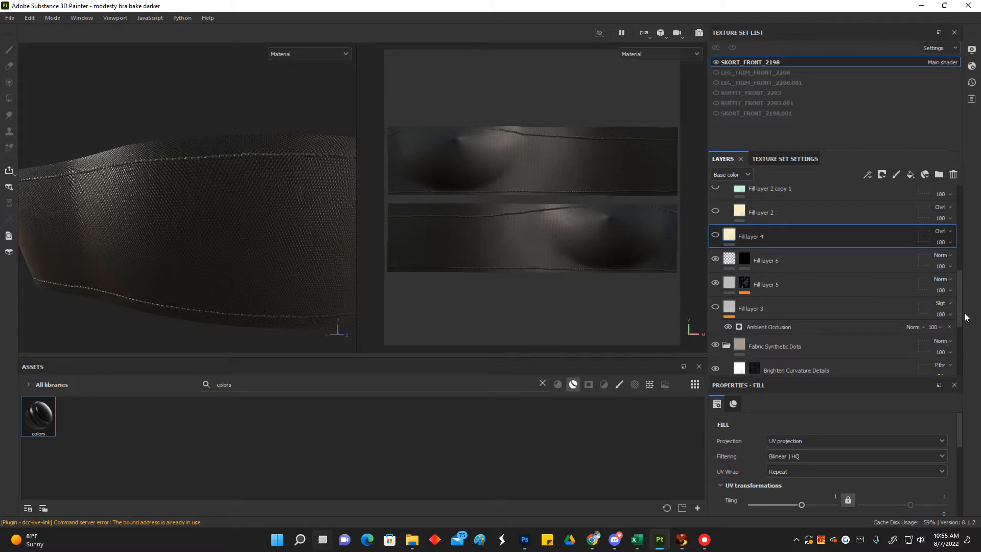
pyautogui.scroll(3)
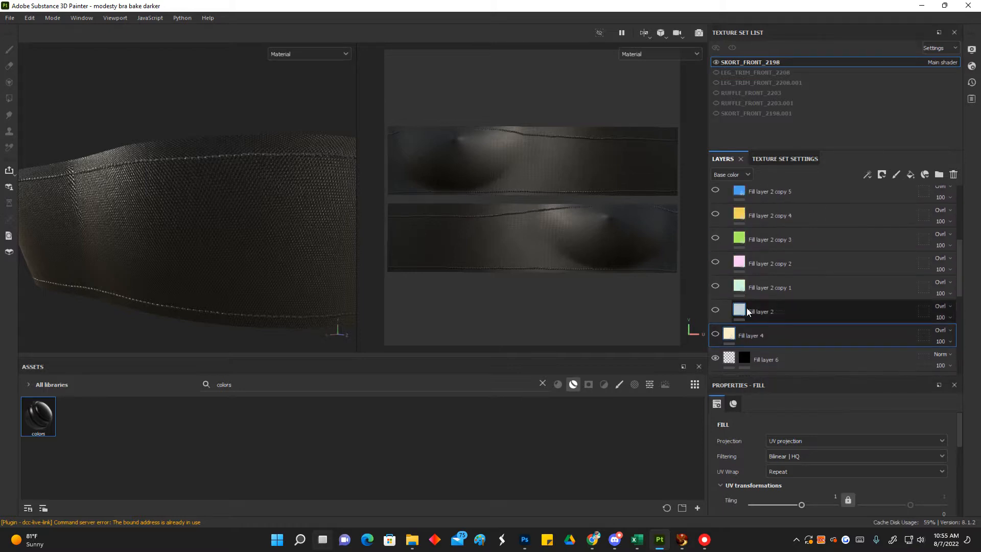
pyautogui.click(760, 311)
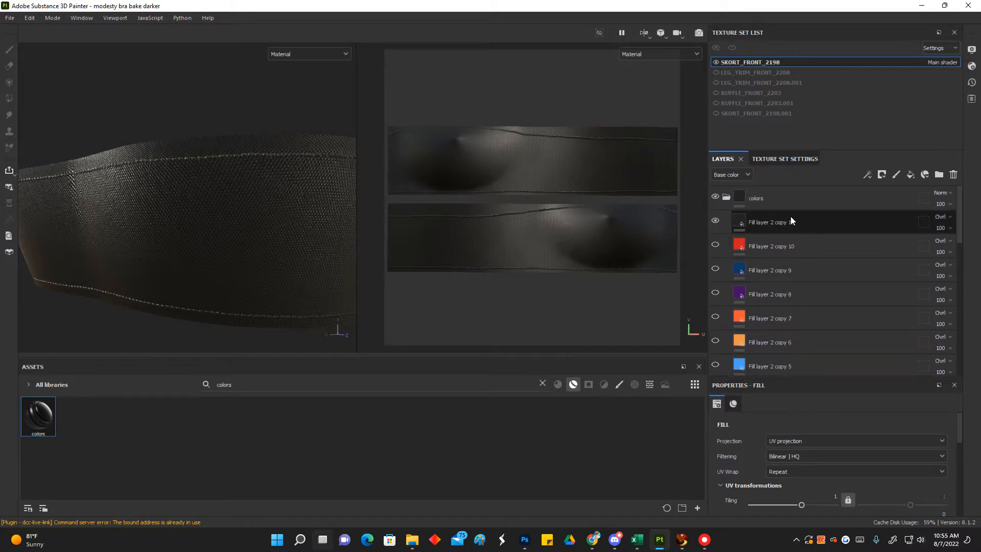
# Step: Group the selected colour fill layers with Group layer(s), then select the colors group
pyautogui.rightClick(768, 222)
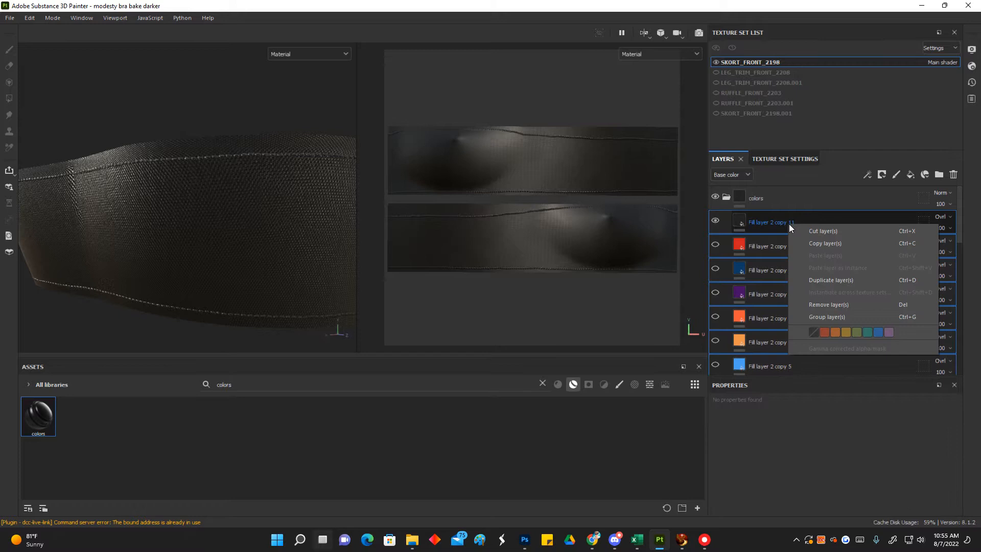
pyautogui.moveTo(829, 318)
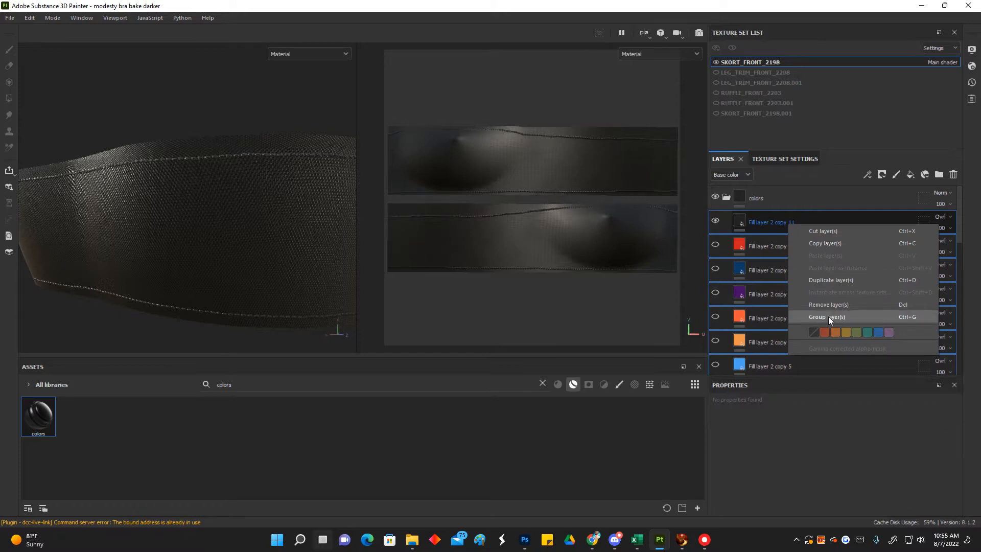
pyautogui.click(825, 317)
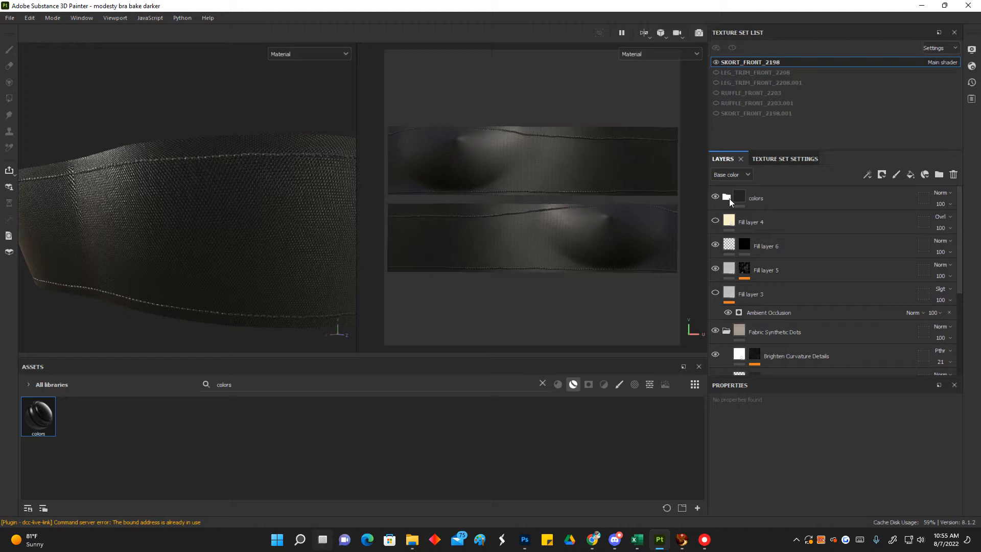
pyautogui.click(755, 198)
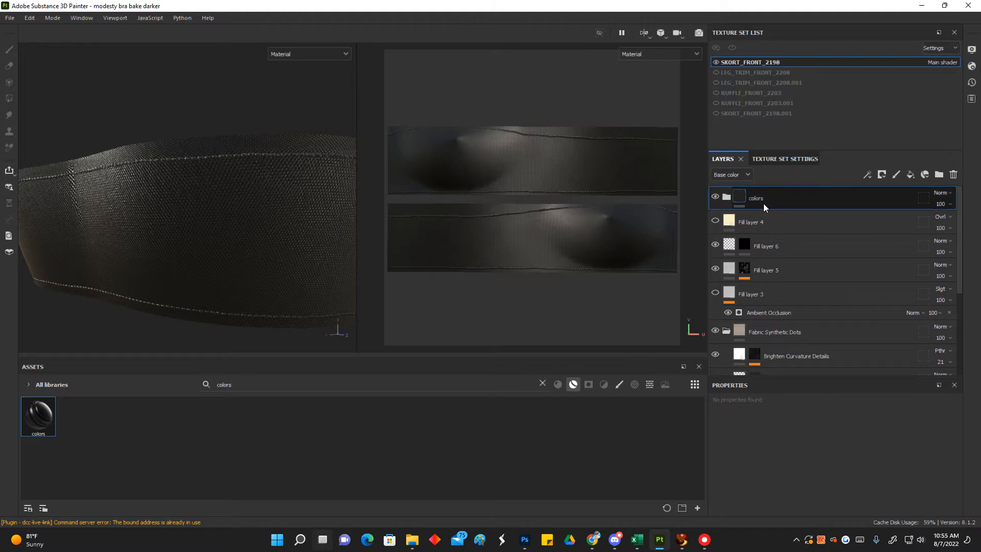
# Step: Create a smart material from the colors group, then hide the original group
pyautogui.rightClick(756, 197)
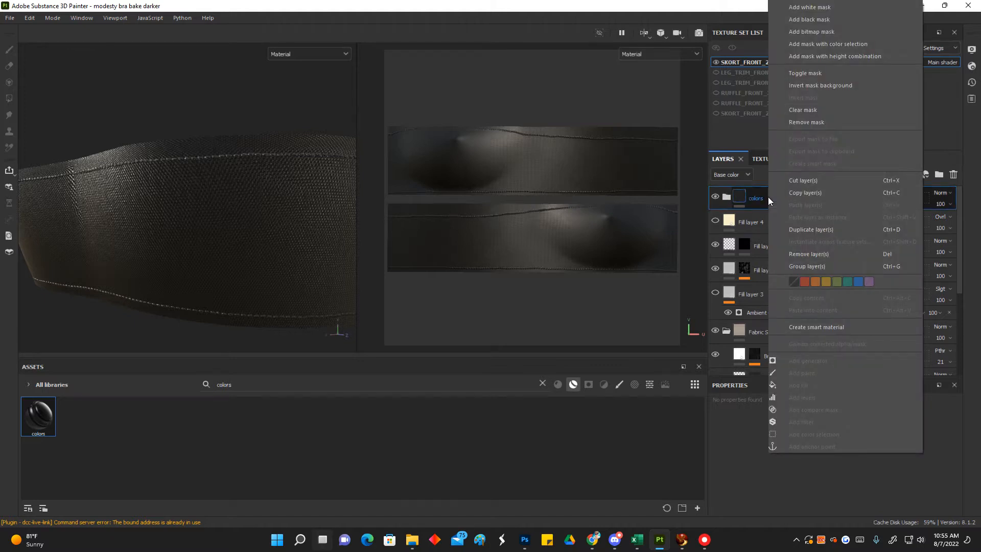
pyautogui.moveTo(816, 326)
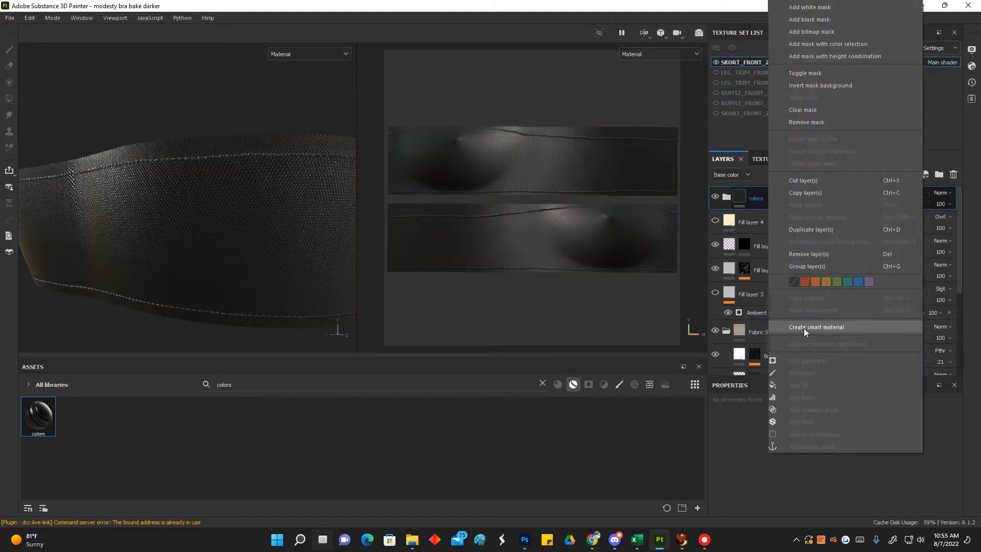
pyautogui.moveTo(22, 441)
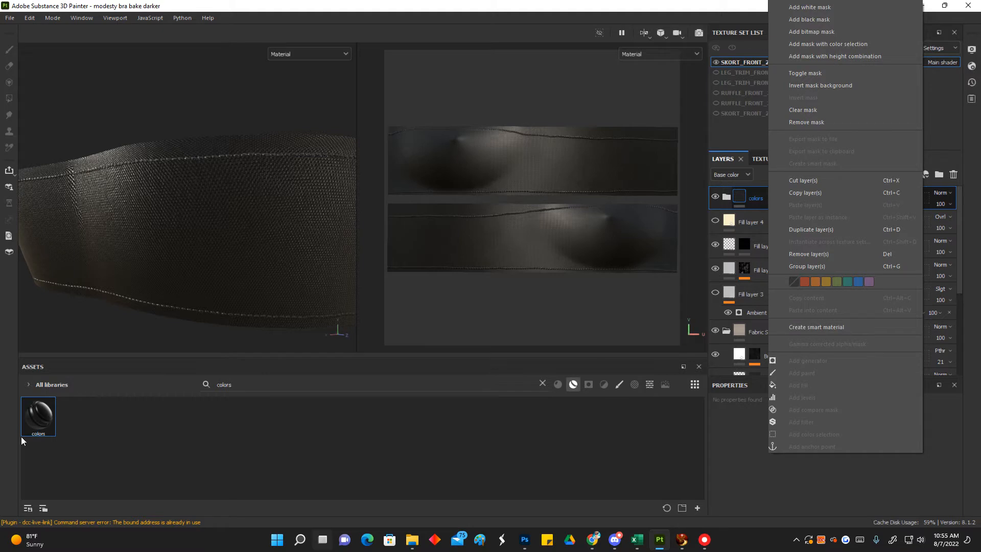
pyautogui.moveTo(39, 426)
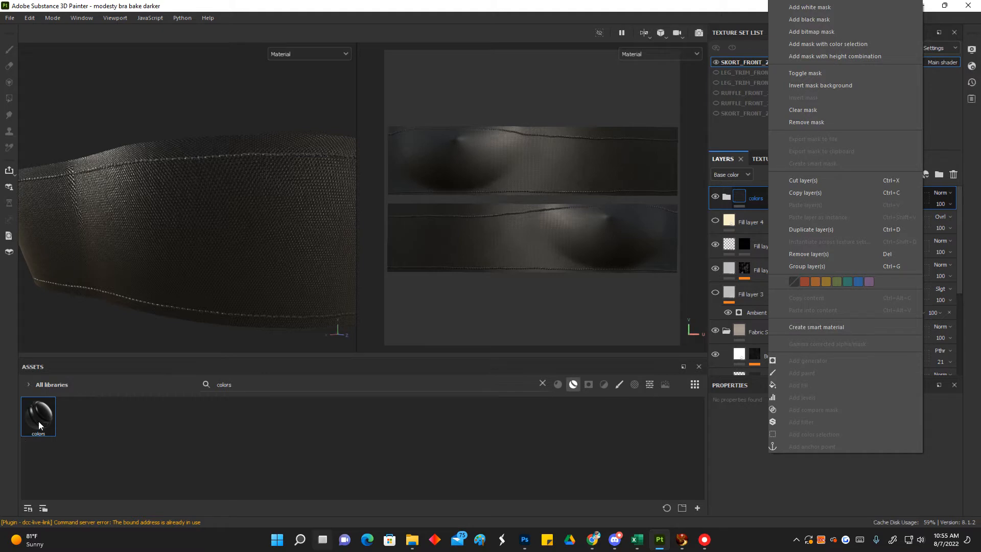
pyautogui.moveTo(922, 14)
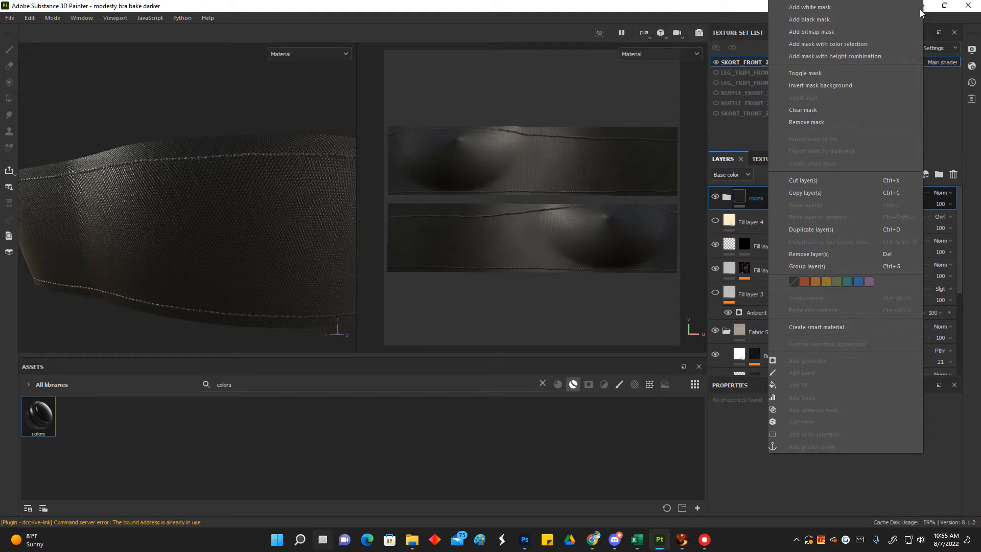
pyautogui.click(571, 328)
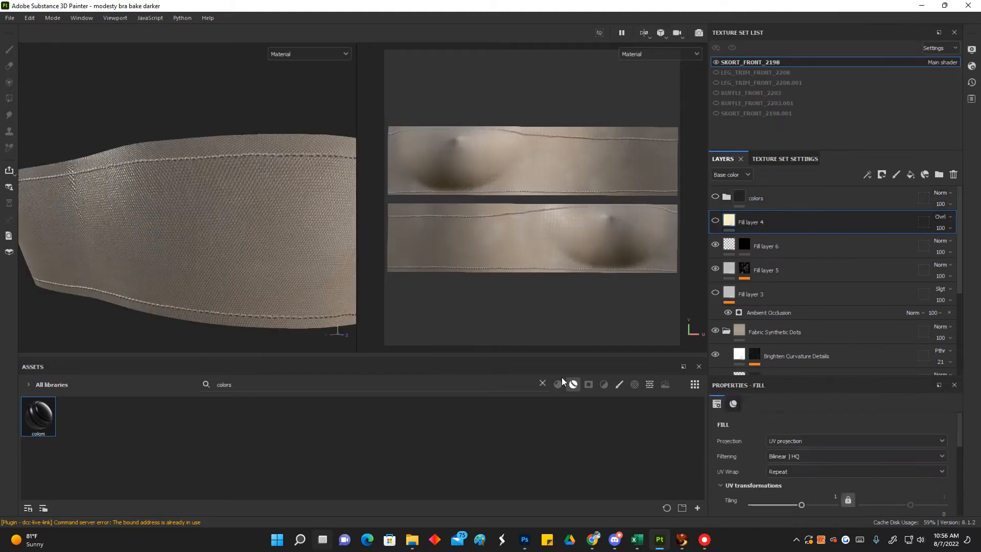
# Step: Search Assets for 'colors' and drag that smart material into the layer stack
pyautogui.click(571, 385)
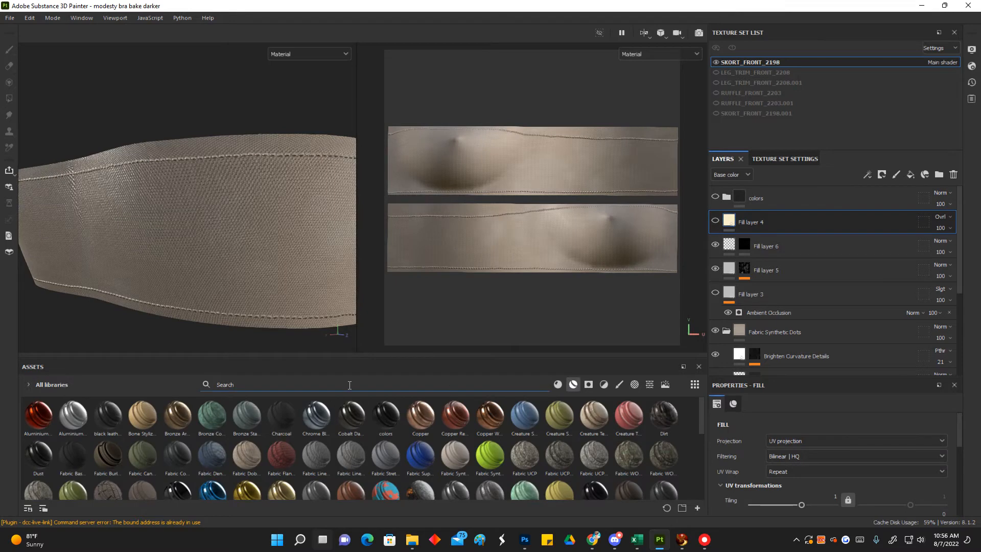
pyautogui.write('colors')
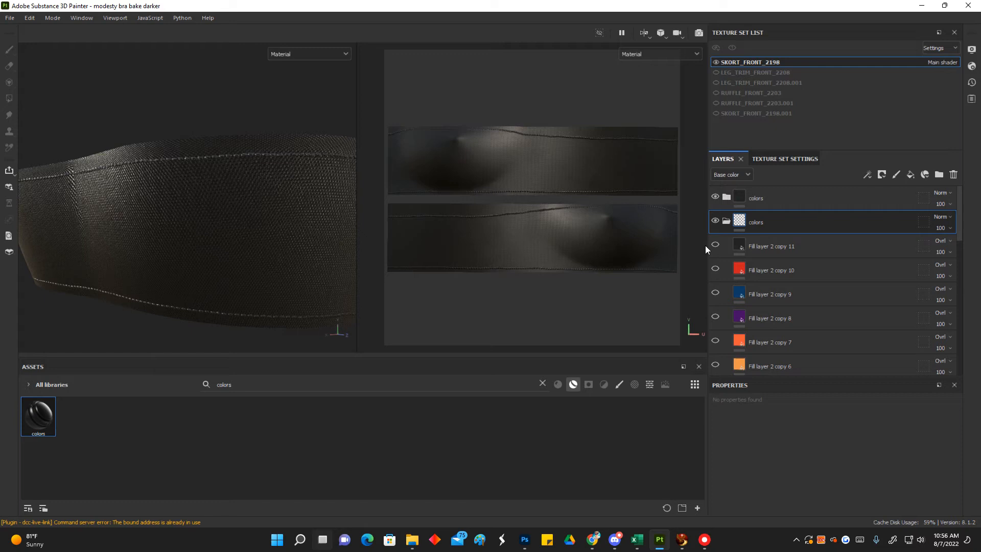
# Step: Toggle the fill layer copies' eye icons in the second colors group, leaving them hidden
pyautogui.click(715, 244)
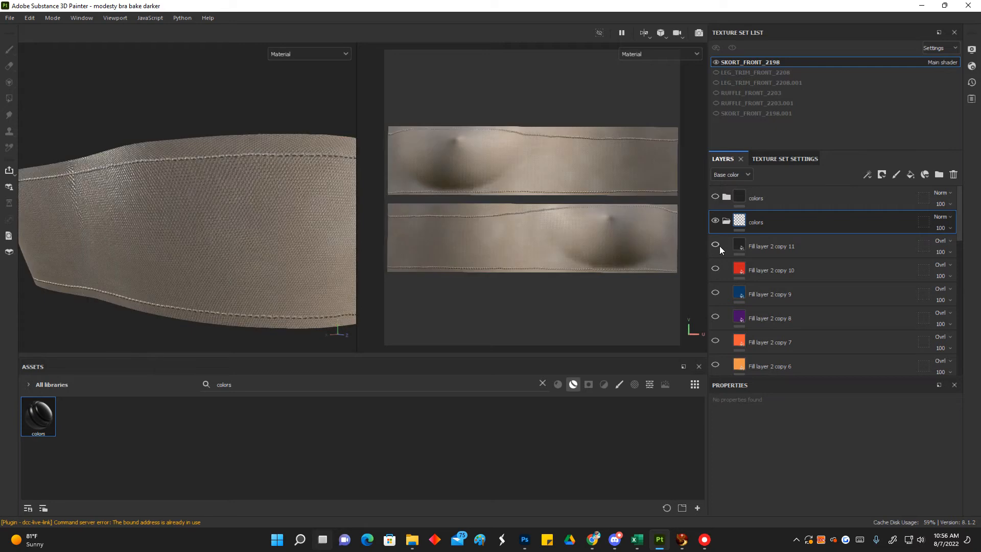
pyautogui.click(739, 221)
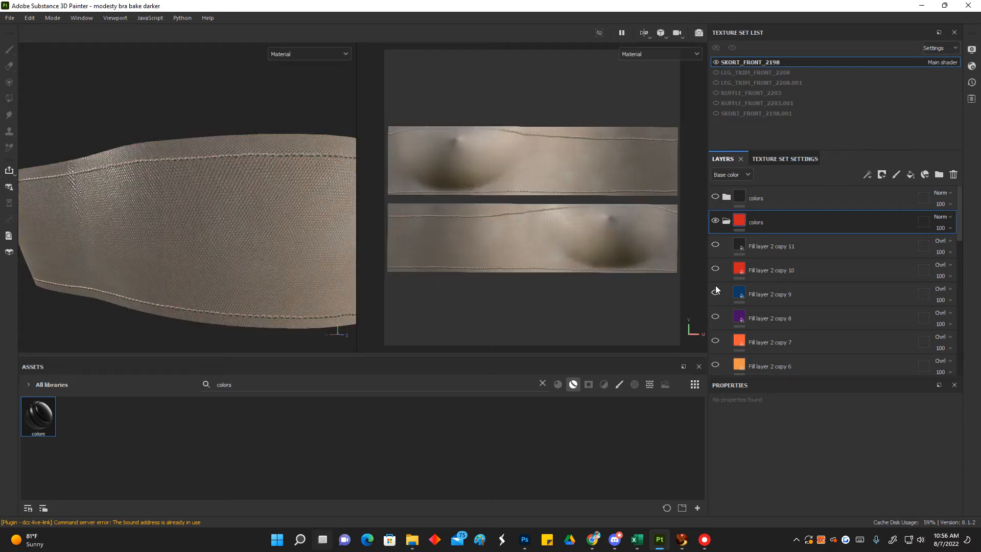
pyautogui.click(715, 221)
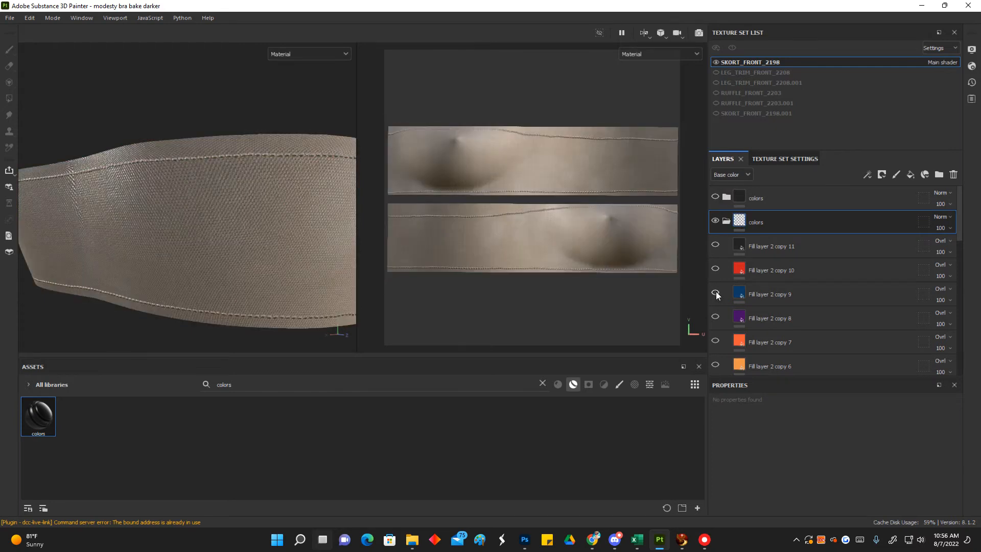
pyautogui.click(715, 294)
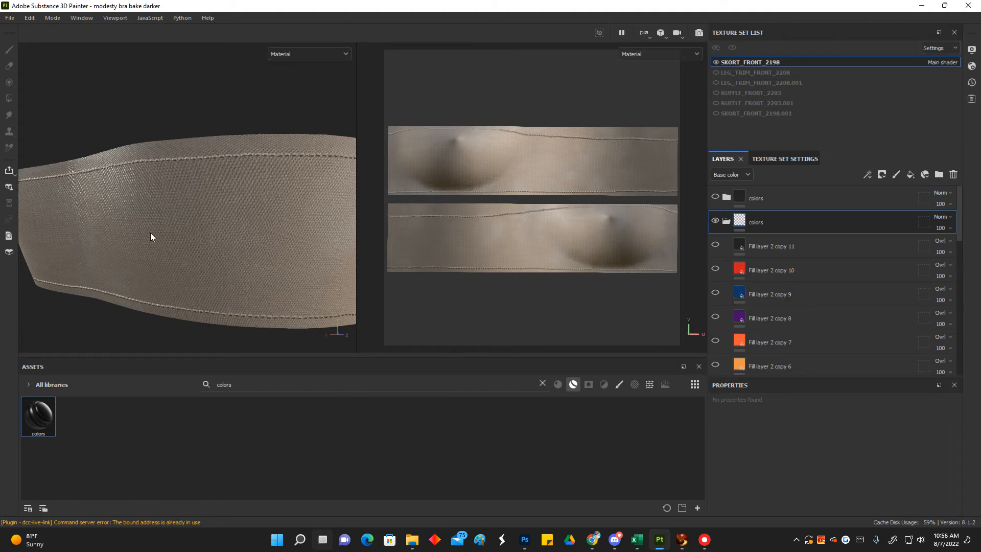
pyautogui.moveTo(332, 293)
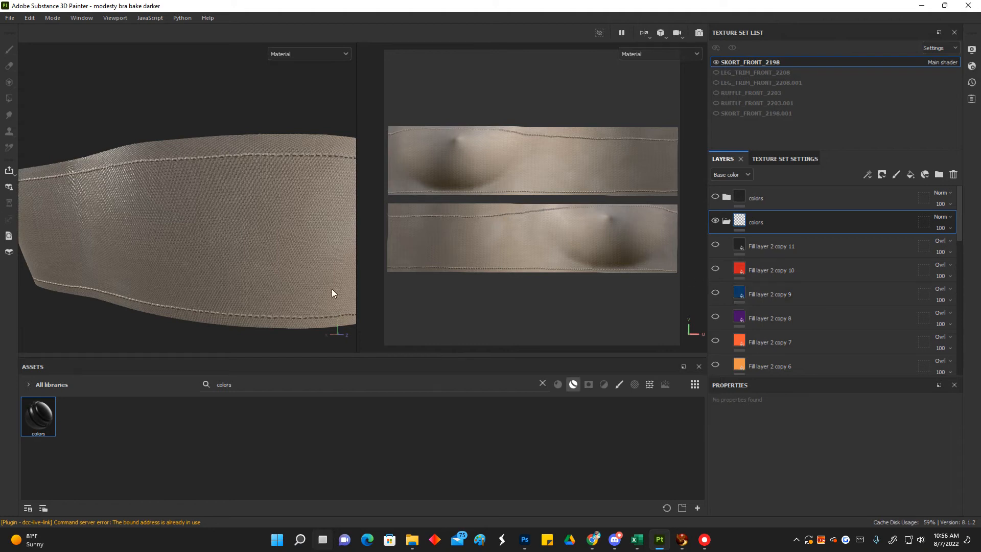
pyautogui.moveTo(481, 383)
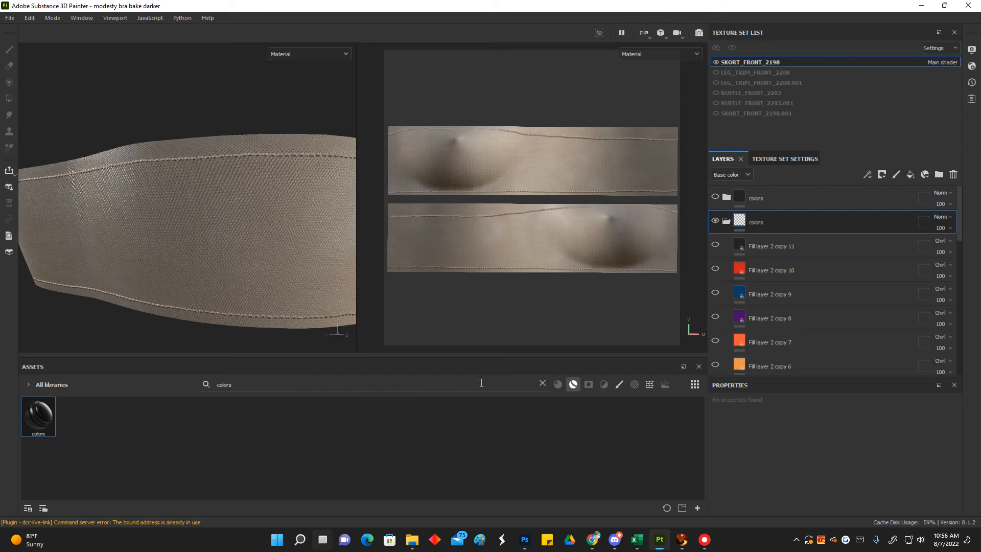
pyautogui.moveTo(307, 305)
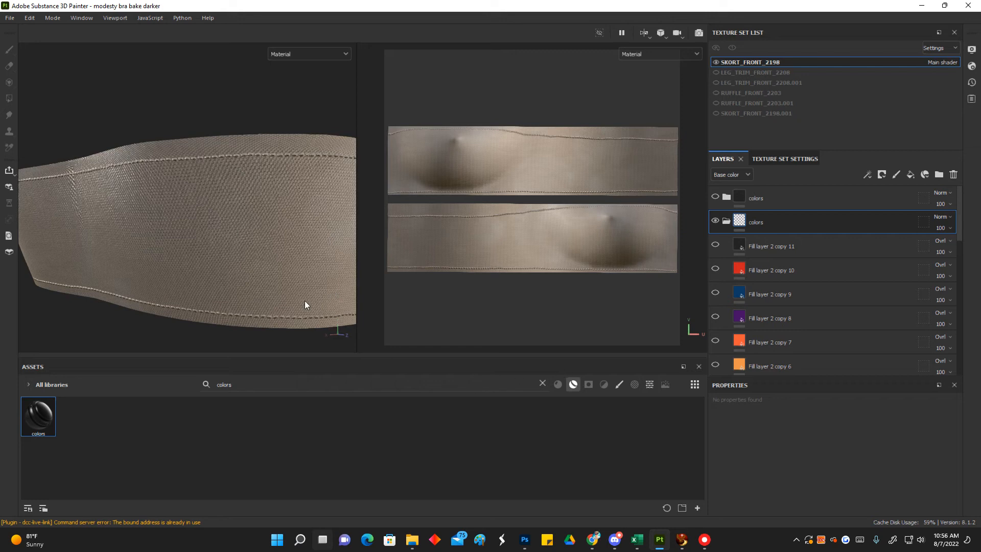
pyautogui.moveTo(122, 252)
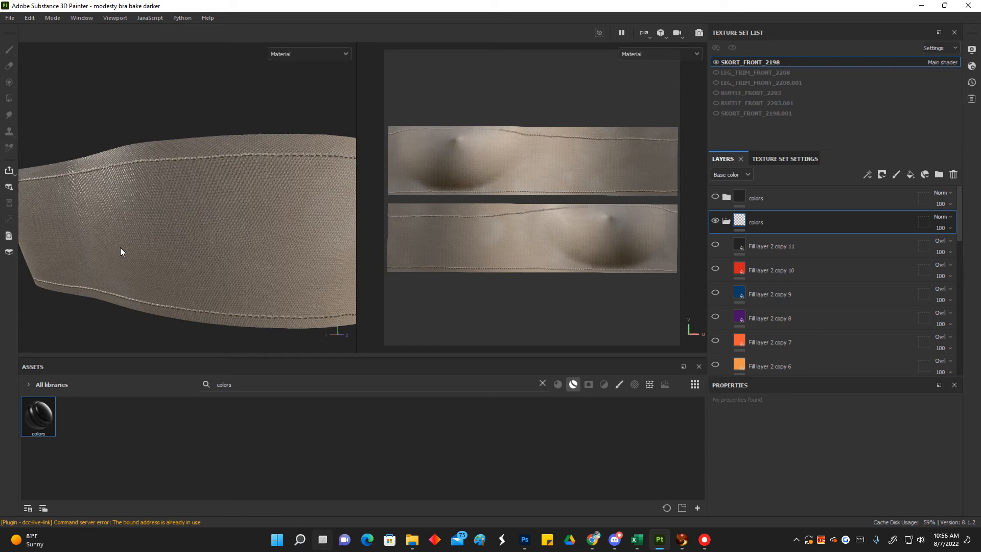
pyautogui.moveTo(411, 465)
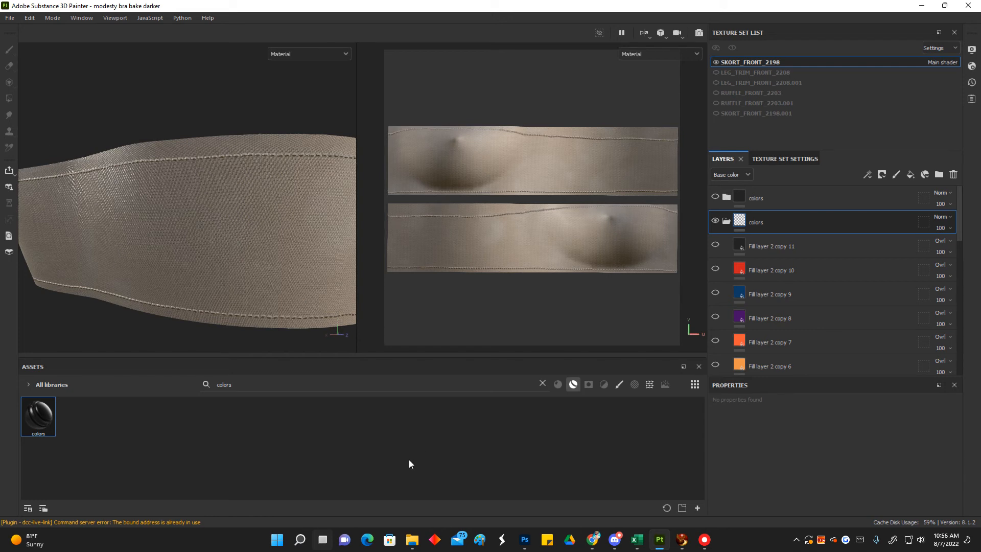